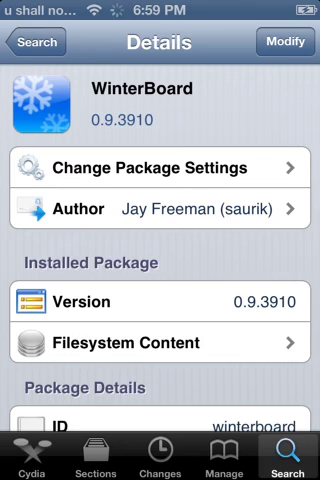
Return to the home screen from Cydia and launch WinterBoard
{"action": "scroll", "scroll_direction": "up", "scroll_amount": 3}
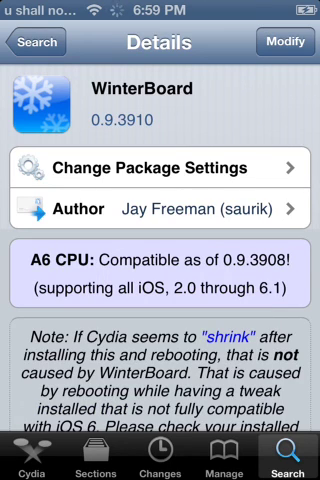
{"action": "left_click", "coordinate": [290, 42]}
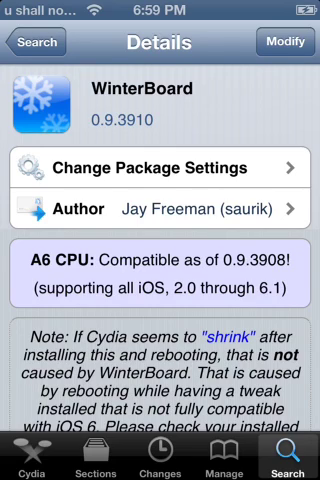
{"action": "key", "text": "home"}
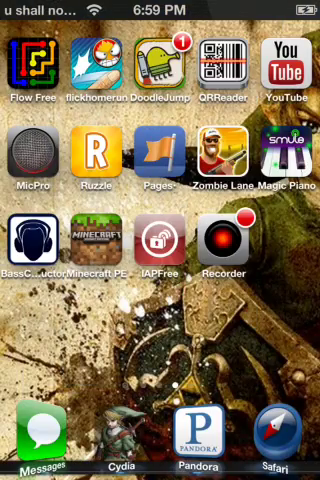
{"action": "scroll", "scroll_direction": "left", "scroll_amount": 3}
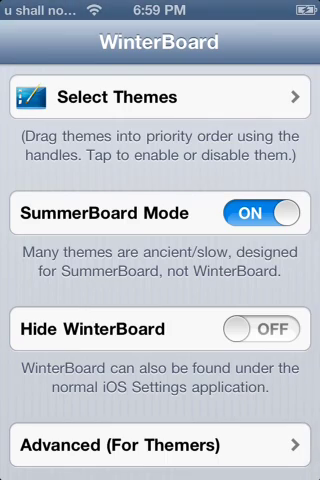
Review the Select Themes list with Zelda Theme, Zelda Shield Slider and Legend Of Zelda Theme checked
{"action": "left_click", "coordinate": [160, 96]}
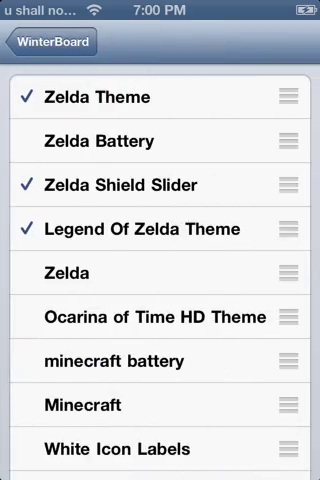
{"action": "scroll", "scroll_direction": "down", "scroll_amount": 3}
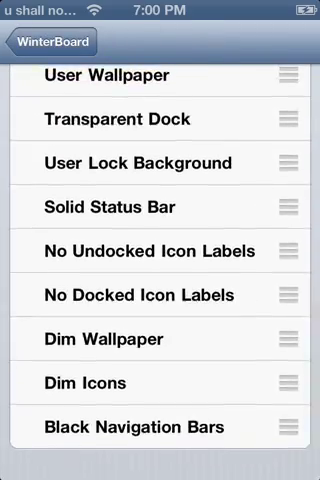
{"action": "scroll", "scroll_direction": "up", "scroll_amount": 3}
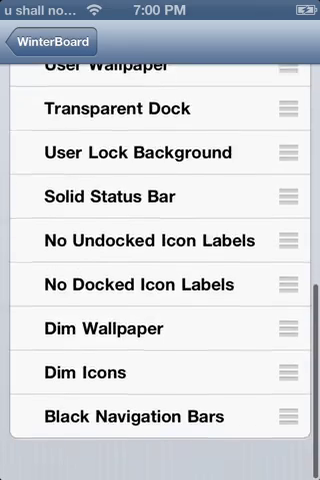
{"action": "scroll", "scroll_direction": "up", "scroll_amount": 3}
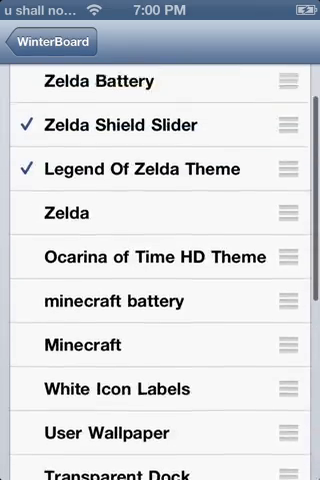
{"action": "scroll", "scroll_direction": "down", "scroll_amount": 3}
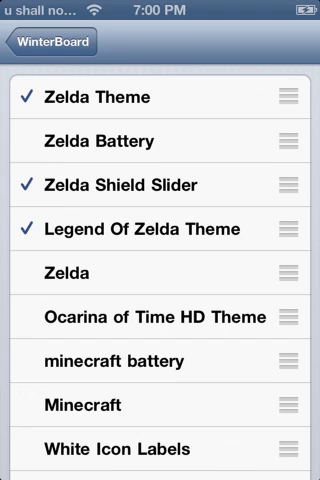
Exit WinterBoard and browse the Zelda-themed home screen pages
{"action": "left_click", "coordinate": [44, 44]}
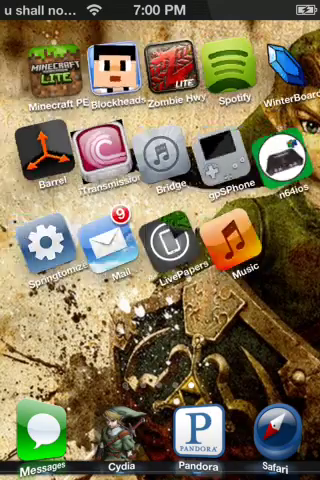
{"action": "scroll", "scroll_direction": "left", "scroll_amount": 3}
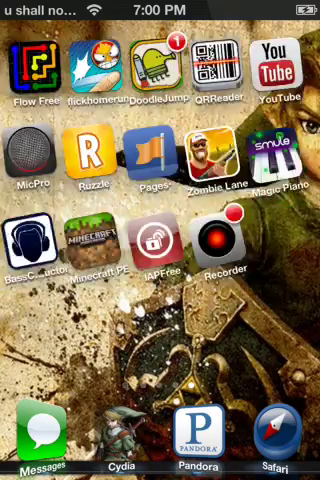
{"action": "scroll", "scroll_direction": "left", "scroll_amount": 3}
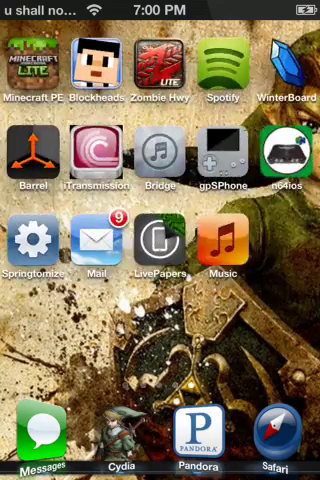